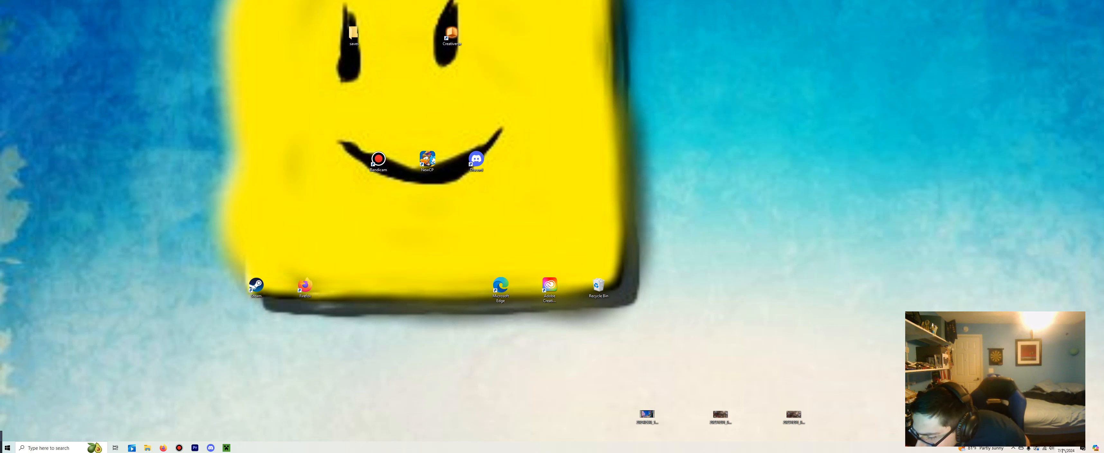
Show the Legomaster627 channel's Videos page sorted by latest uploads
left_click(1087, 447)
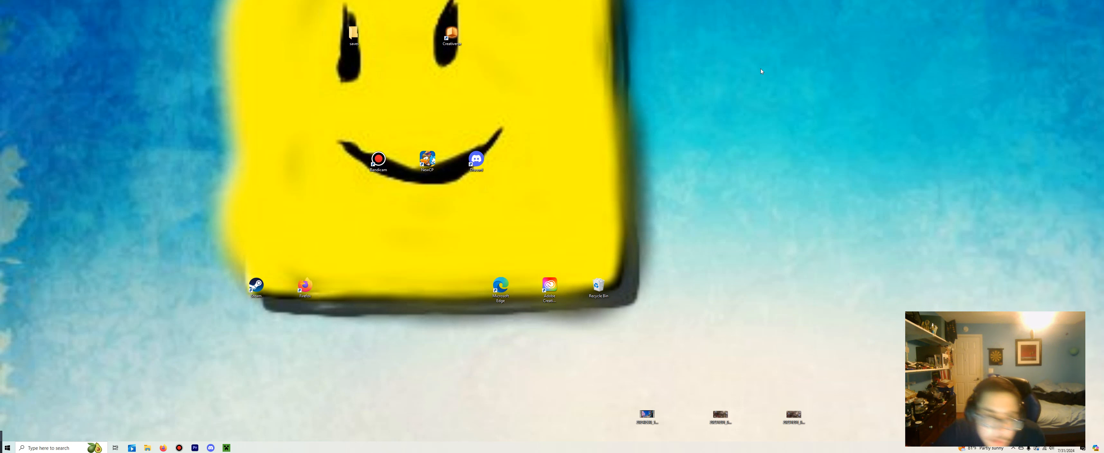
mouse_move(155, 372)
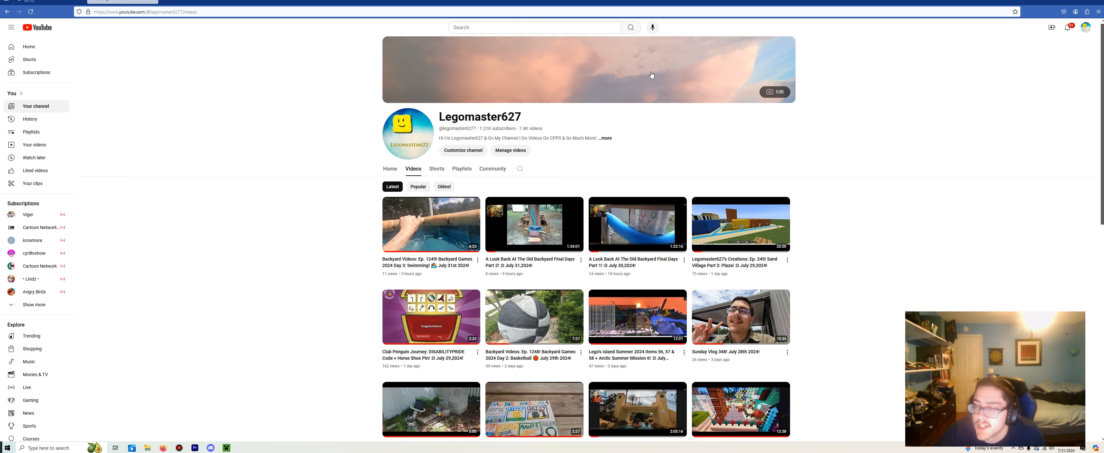
mouse_move(552, 73)
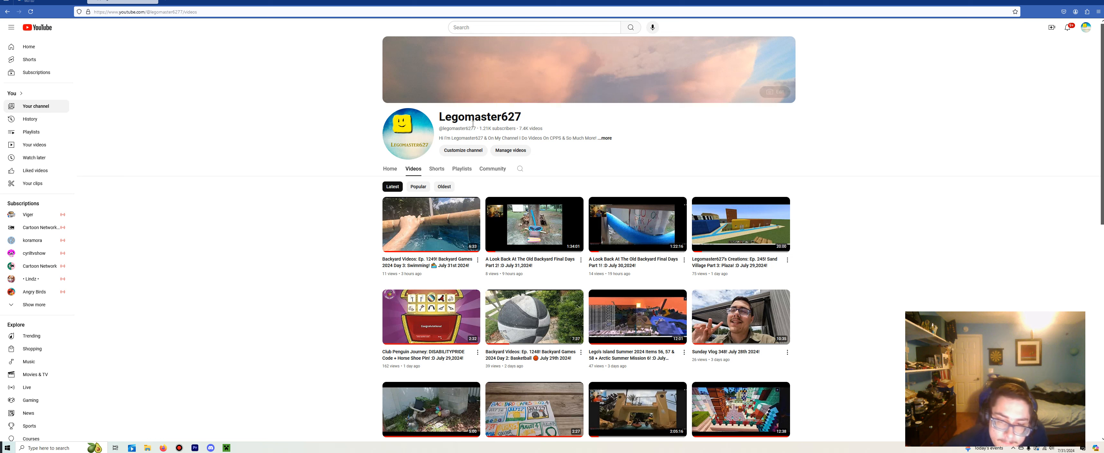
mouse_move(430, 224)
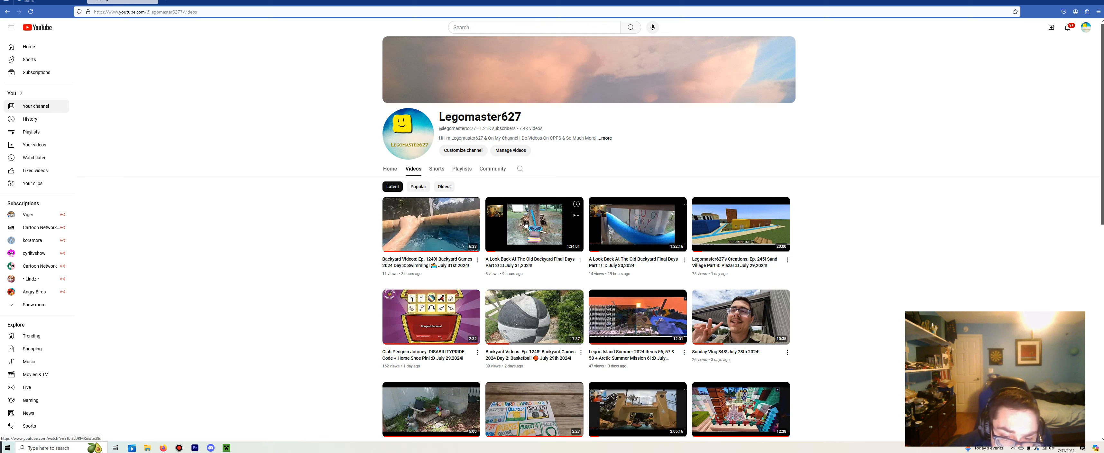
mouse_move(533, 224)
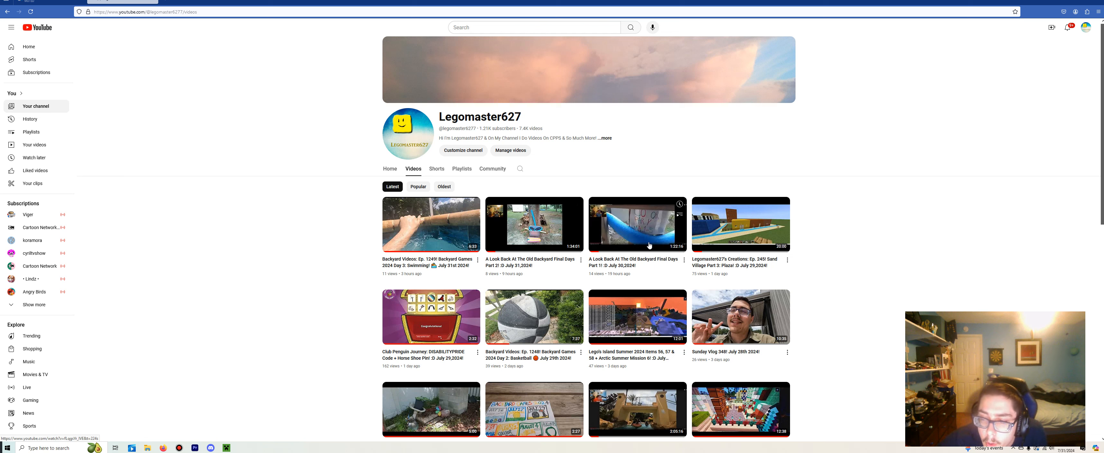
mouse_move(637, 224)
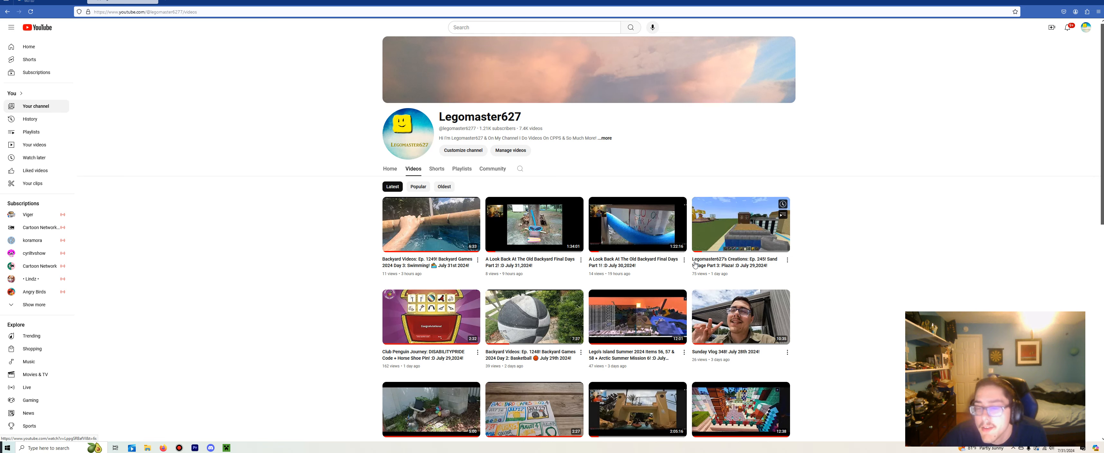
scroll("down", 3)
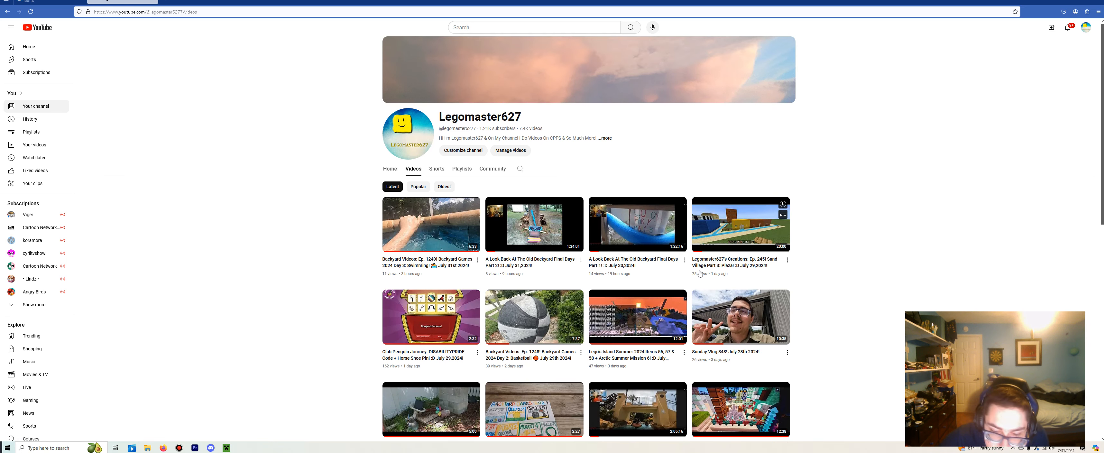
scroll("down", 3)
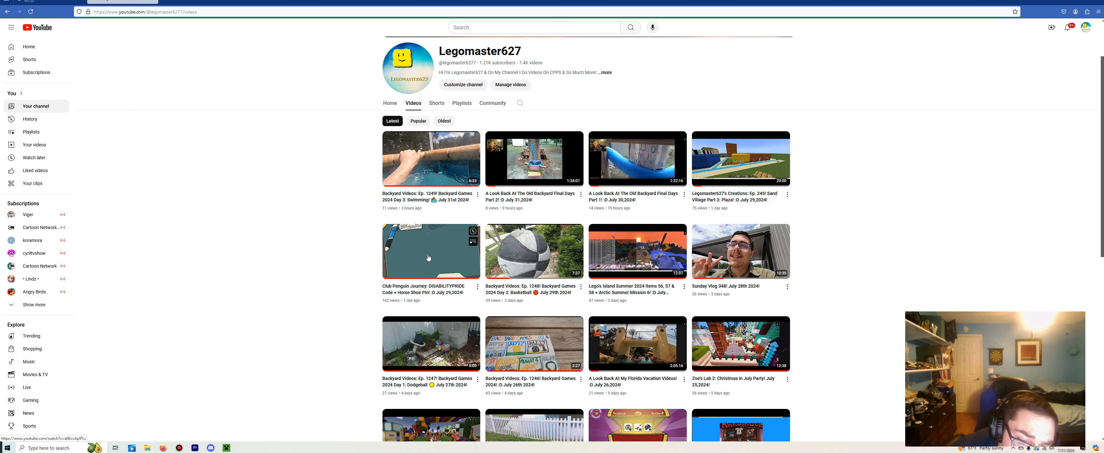
mouse_move(430, 252)
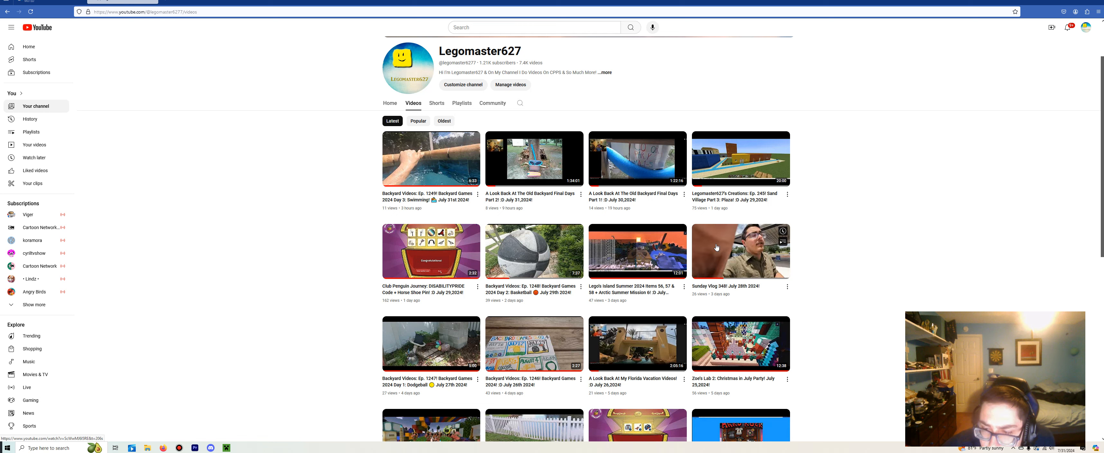
scroll("down", 3)
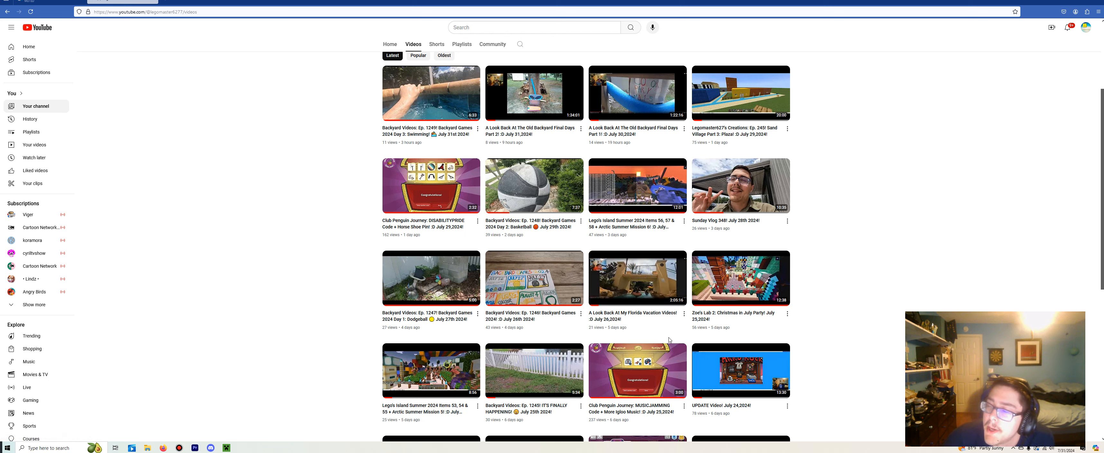
scroll("down", 3)
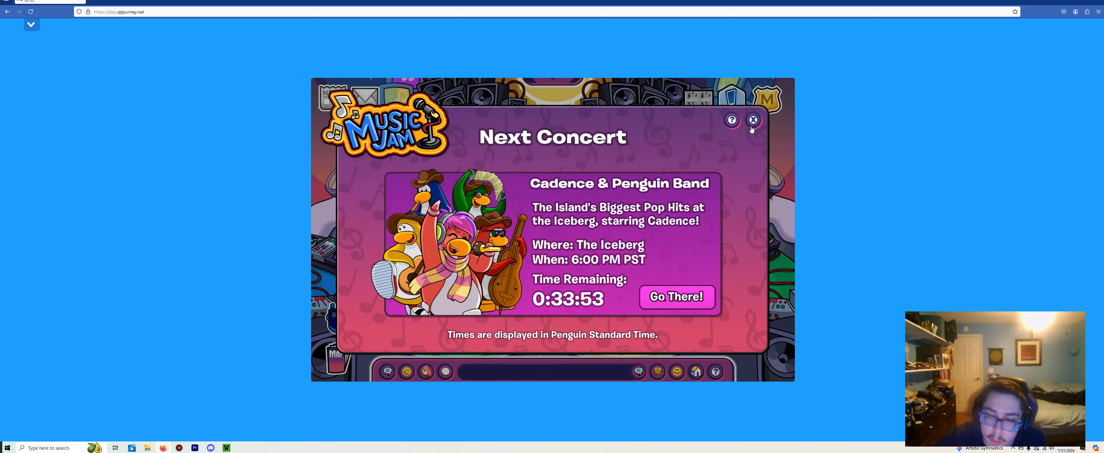
Dismiss the Next Concert announcement so the Music Jam island map can be viewed
left_click(752, 119)
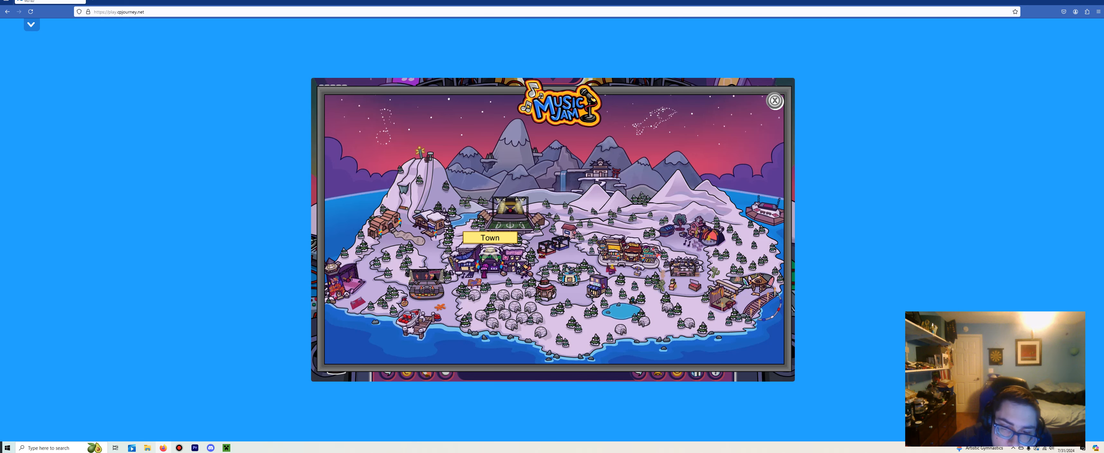
Leave the island map and travel to the Iceberg
left_click(489, 238)
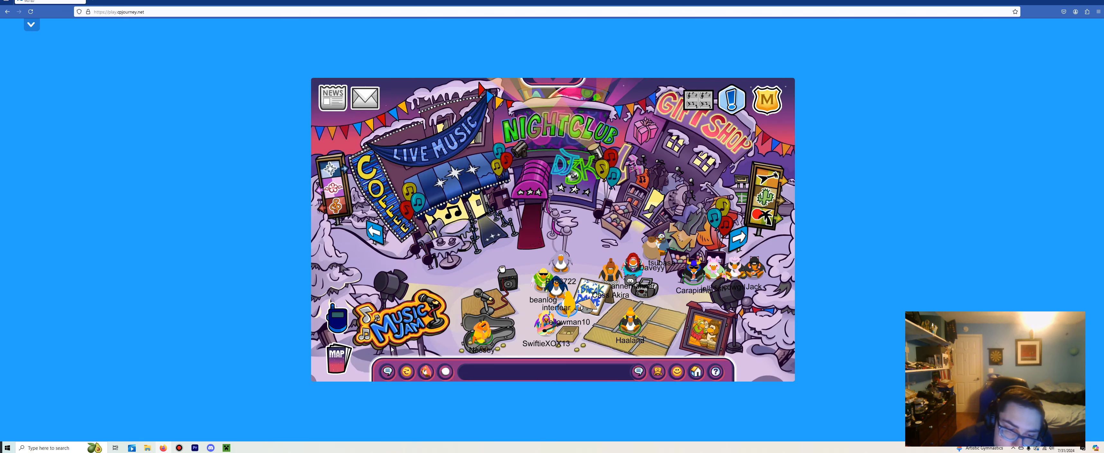
left_click(341, 356)
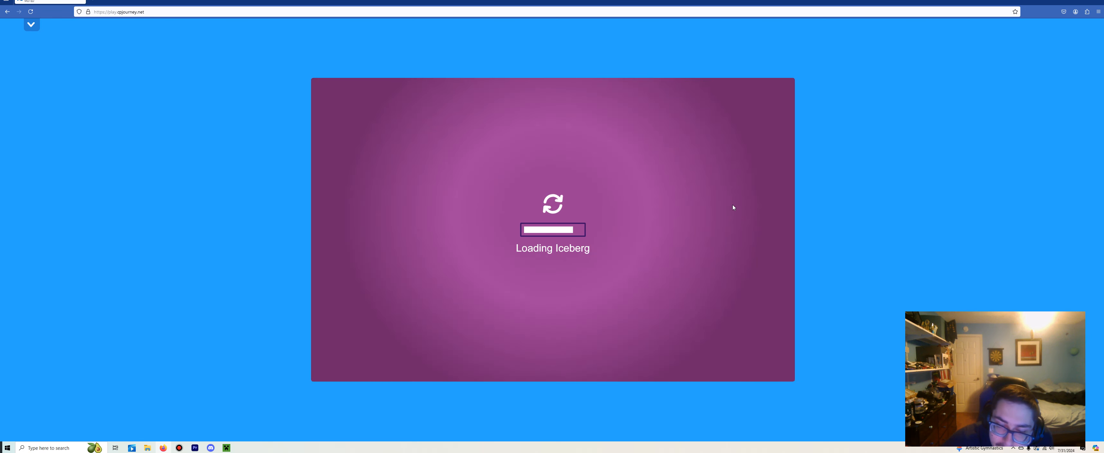
mouse_move(723, 205)
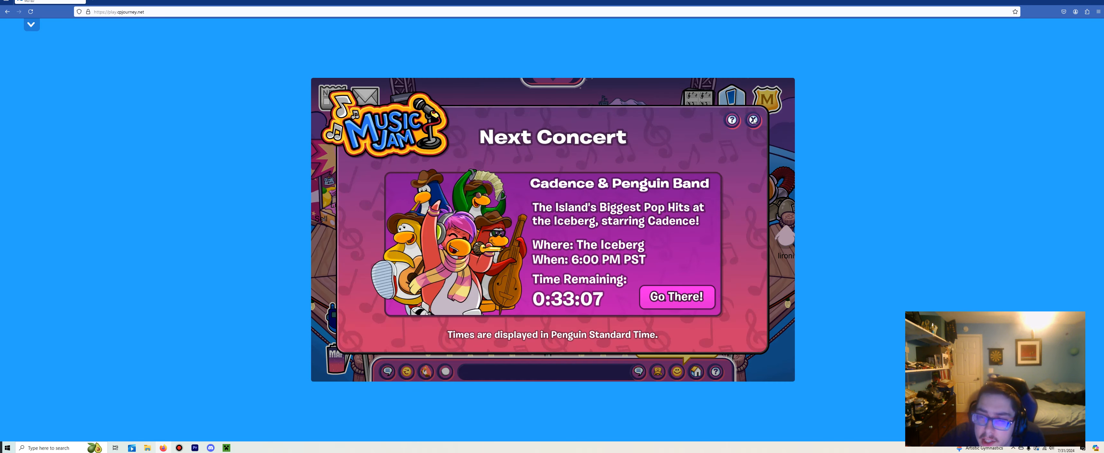
Dismiss the concert popup, close Aftrthght's player card and write 'thanks' in chat
left_click(753, 119)
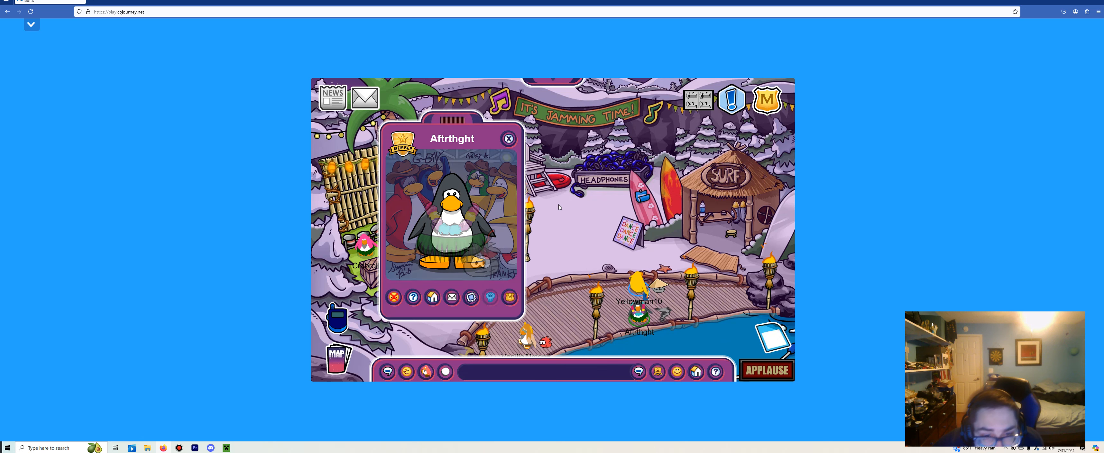
left_click(509, 139)
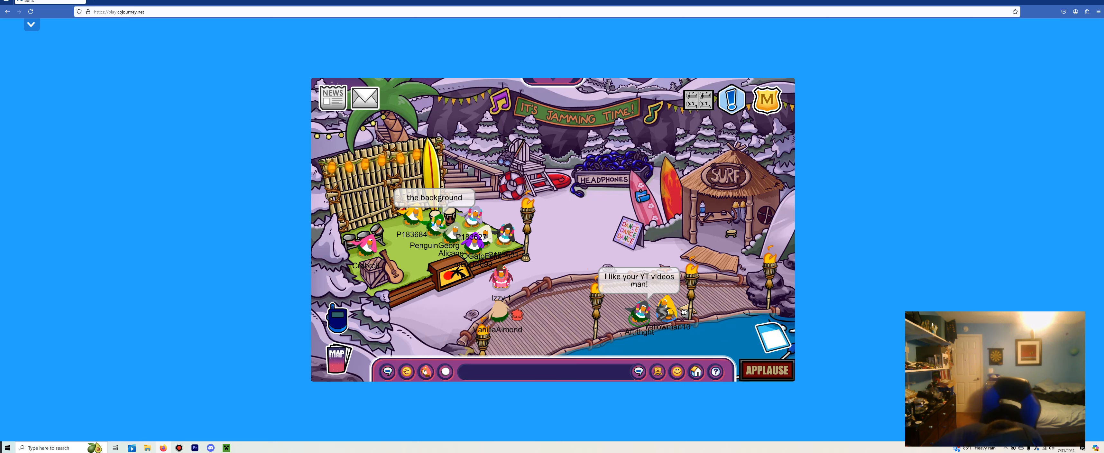
type("thanks")
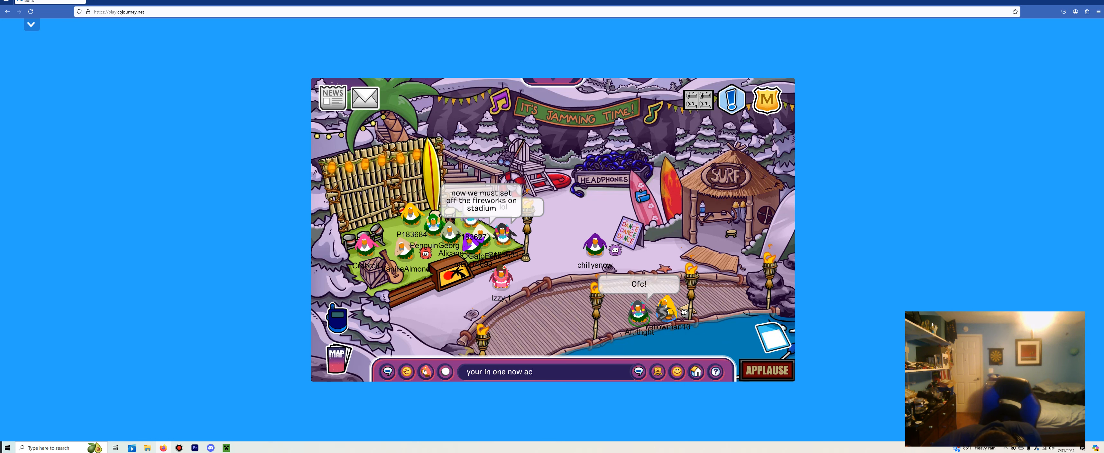
Send the 'thanks' chat message to the other penguins at the beach party
key("enter")
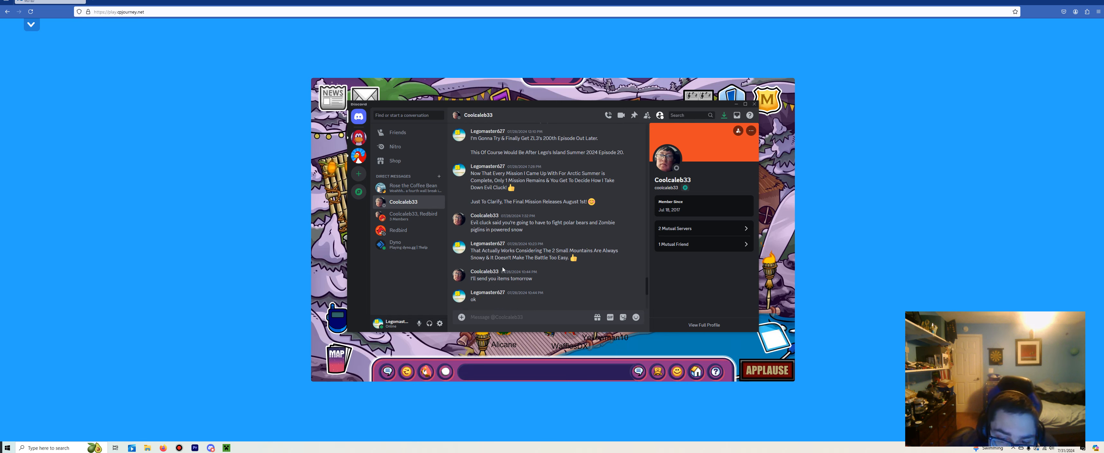
Scroll through recent Discord direct messages about the upcoming mission release
scroll("down", 3)
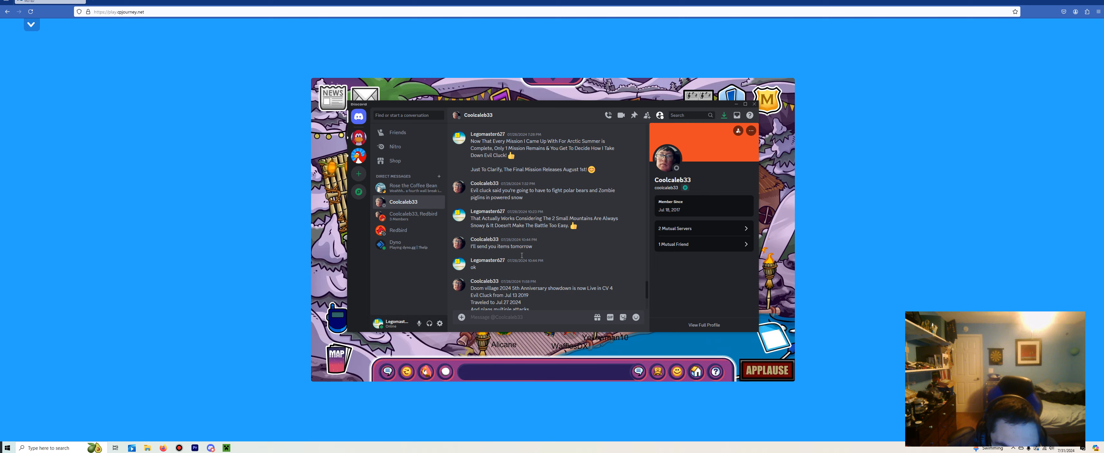
scroll("down", 3)
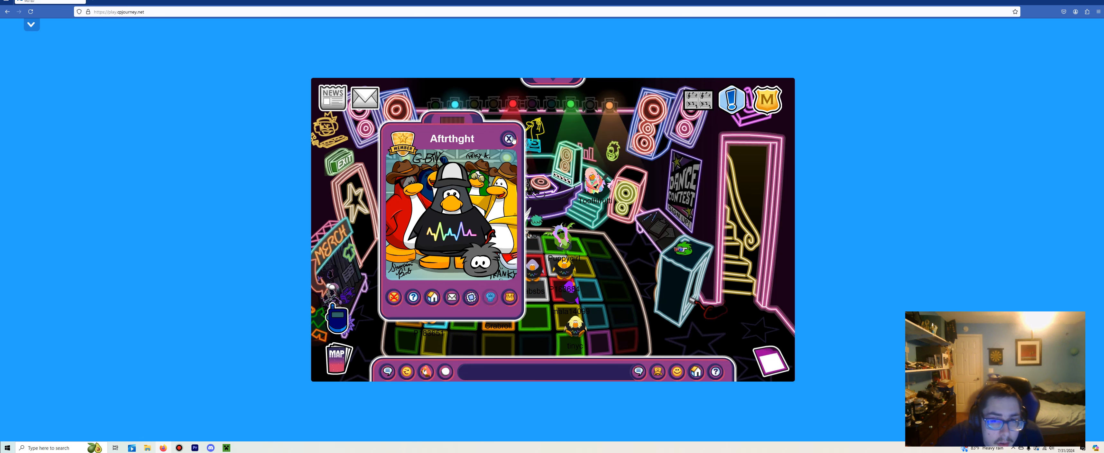
Close the player card to reveal the Next Concert panel: Cadence & Penguin Band, Iceberg, 6:00 PM PST
left_click(509, 138)
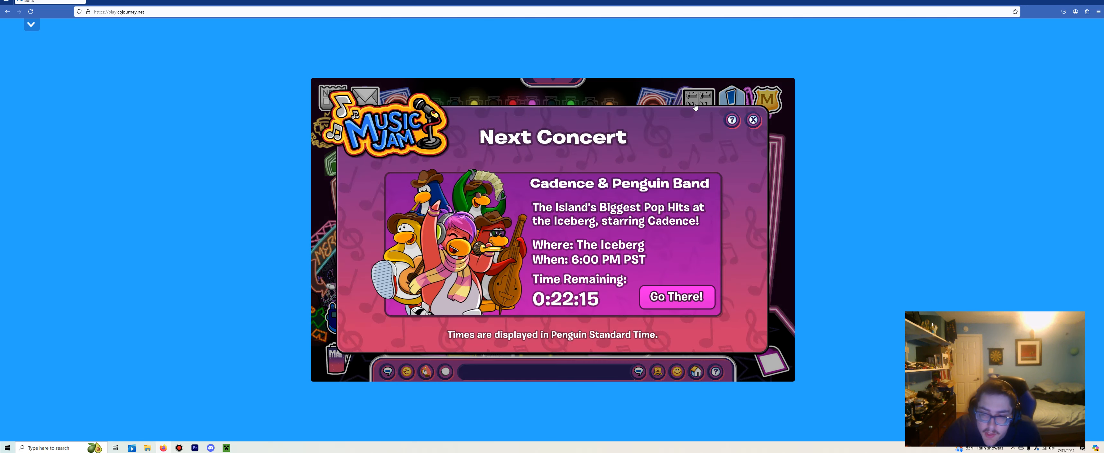
Close the Next Concert panel and the Music Jam clothing catalog to return to the dance club
left_click(753, 120)
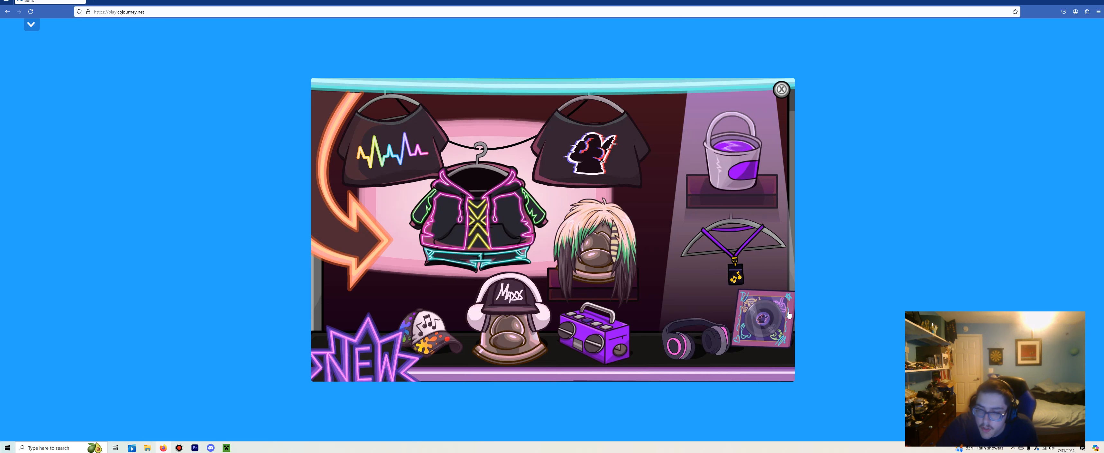
left_click(781, 88)
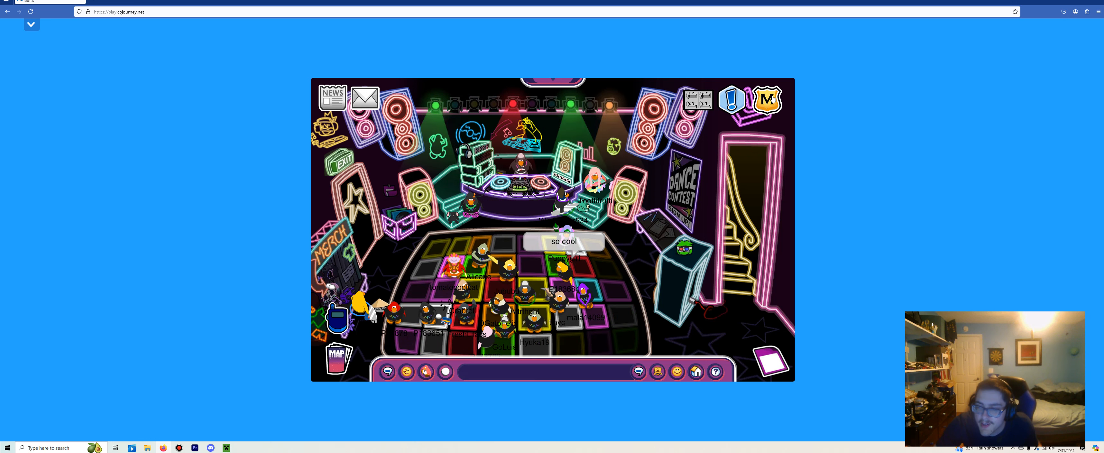